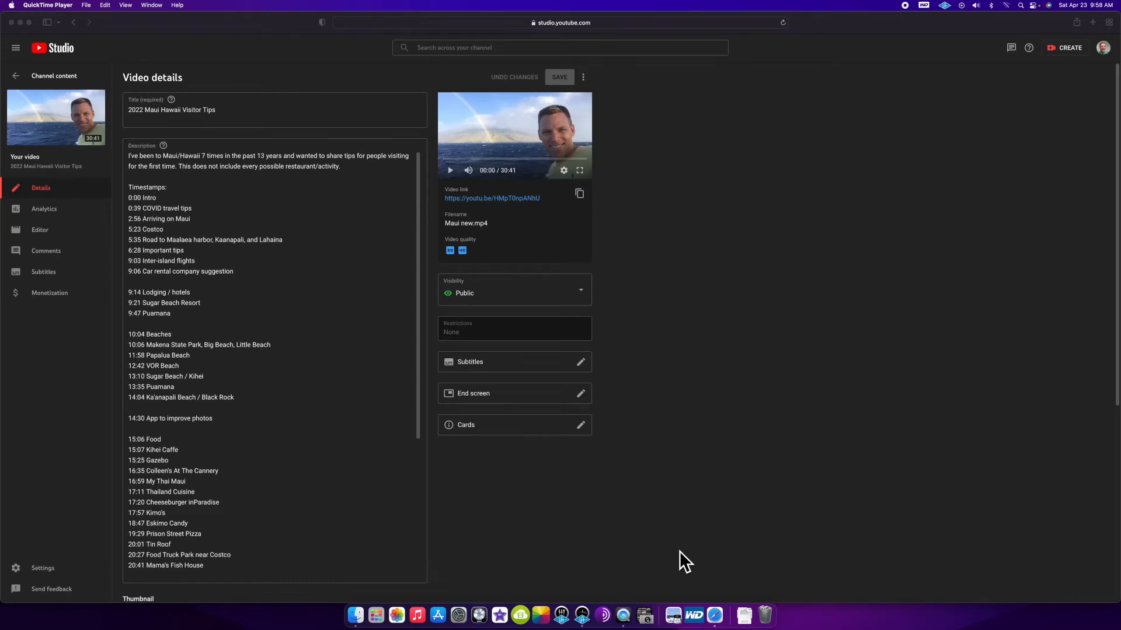
mouse_move(700, 534)
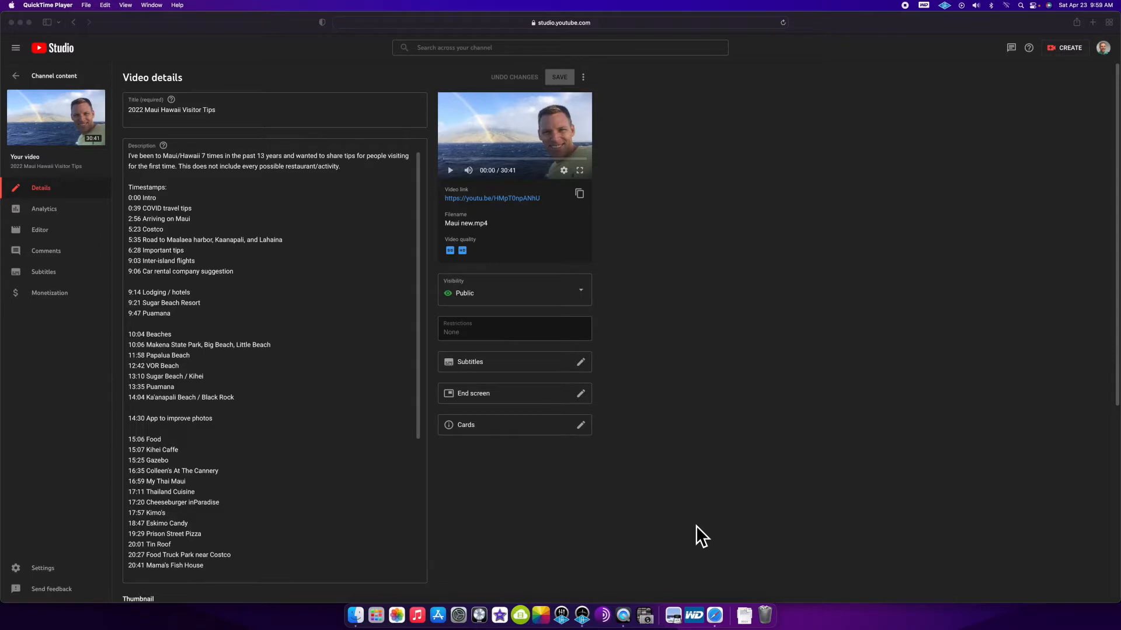
mouse_move(386, 248)
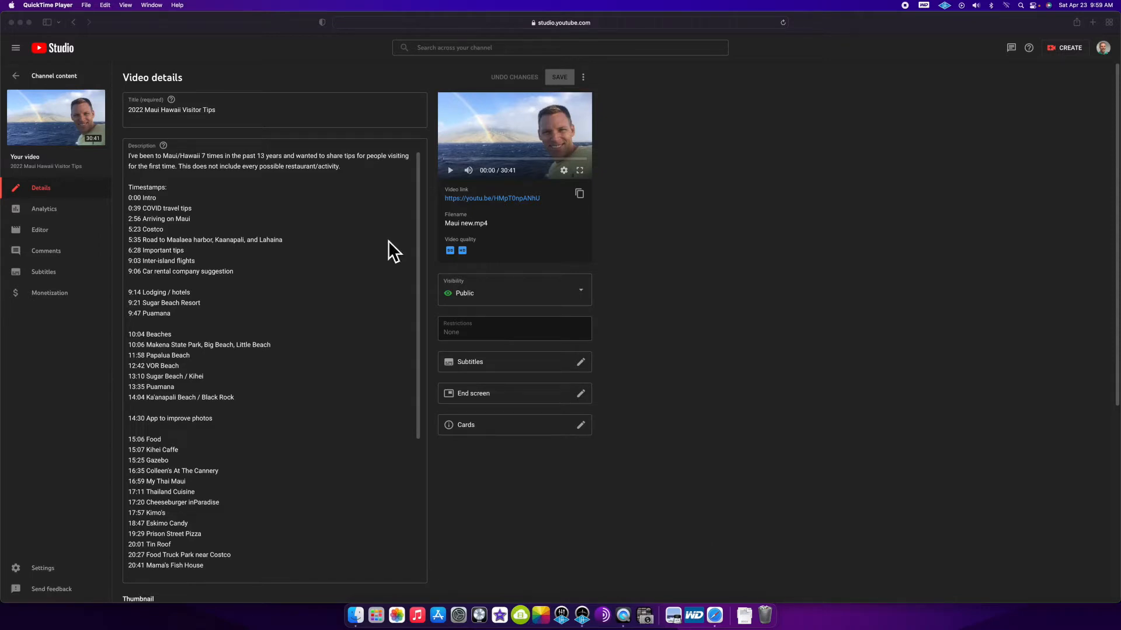
mouse_move(302, 219)
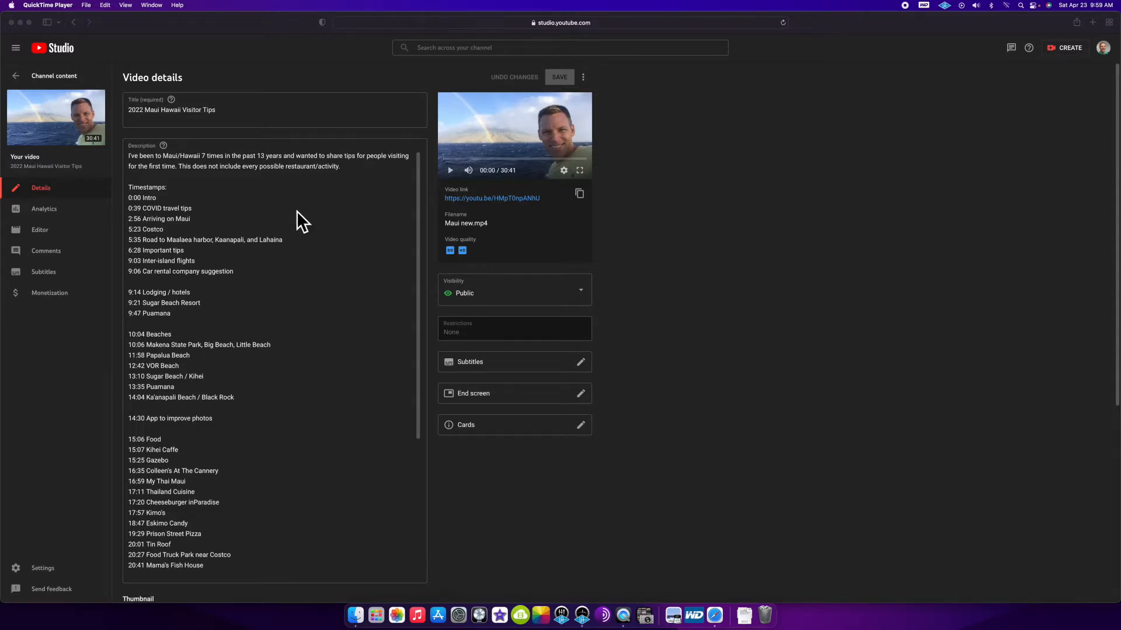
mouse_move(233, 215)
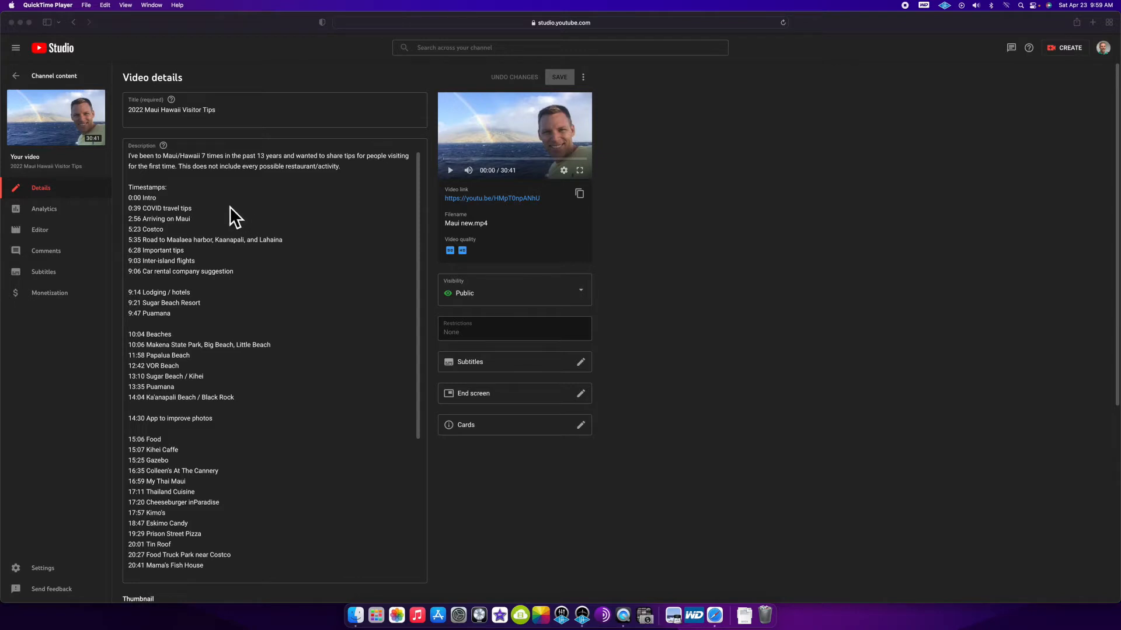
mouse_move(289, 212)
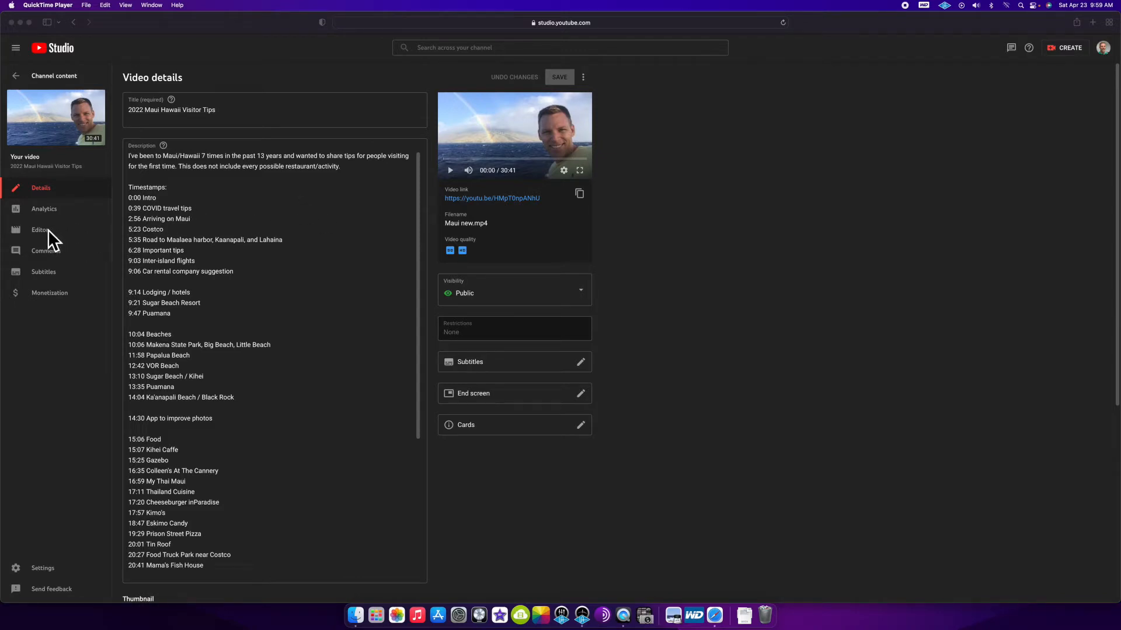
Enter the video editor for the Maui tips video and cue the playhead to about 0:38.
left_click(40, 229)
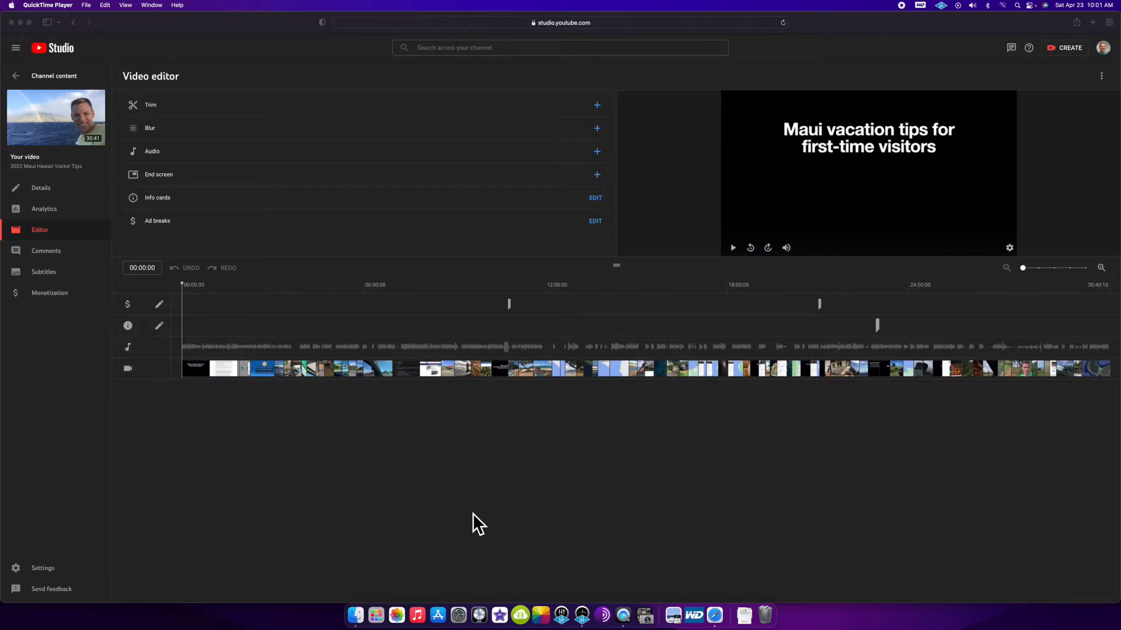
left_click(212, 324)
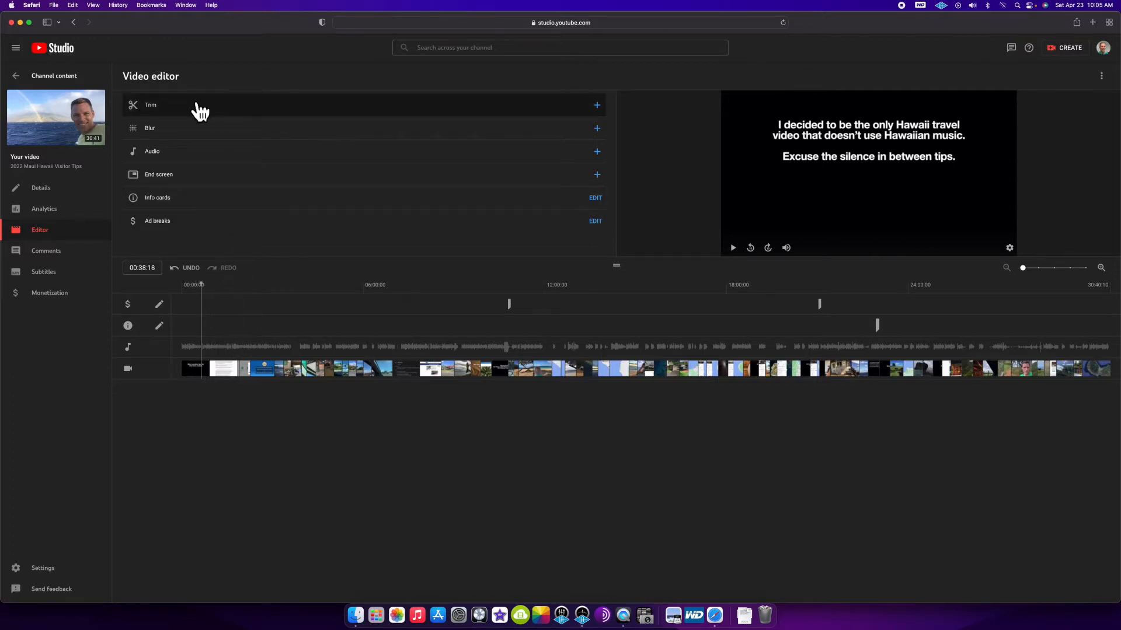
Enter trim mode with the whole timeline marked for editing at 0:38.
left_click(149, 105)
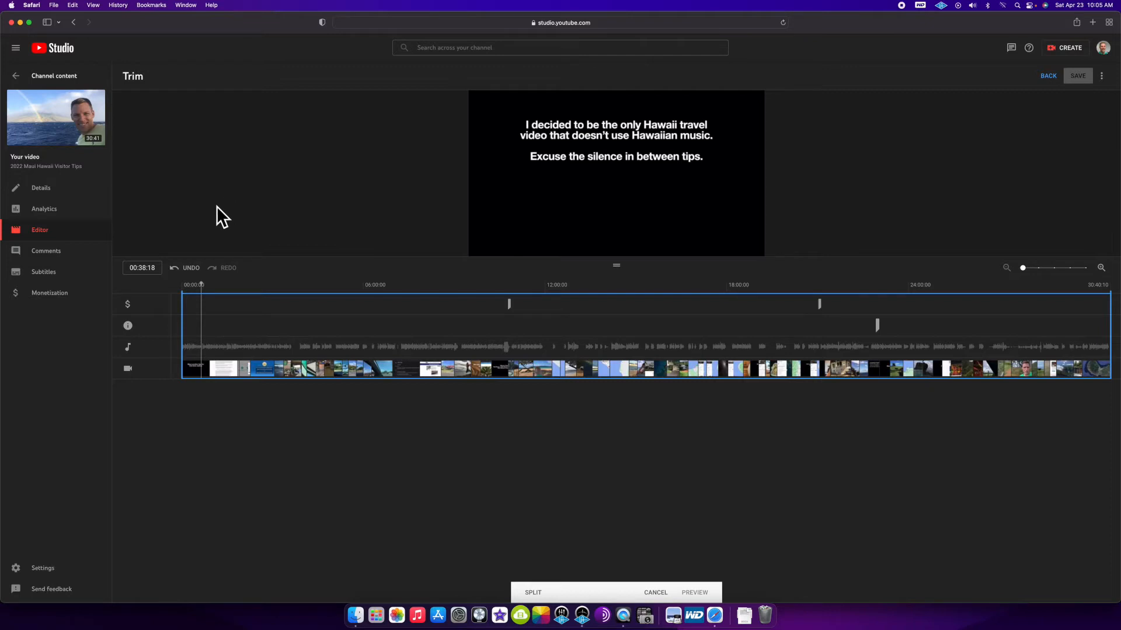
mouse_move(158, 287)
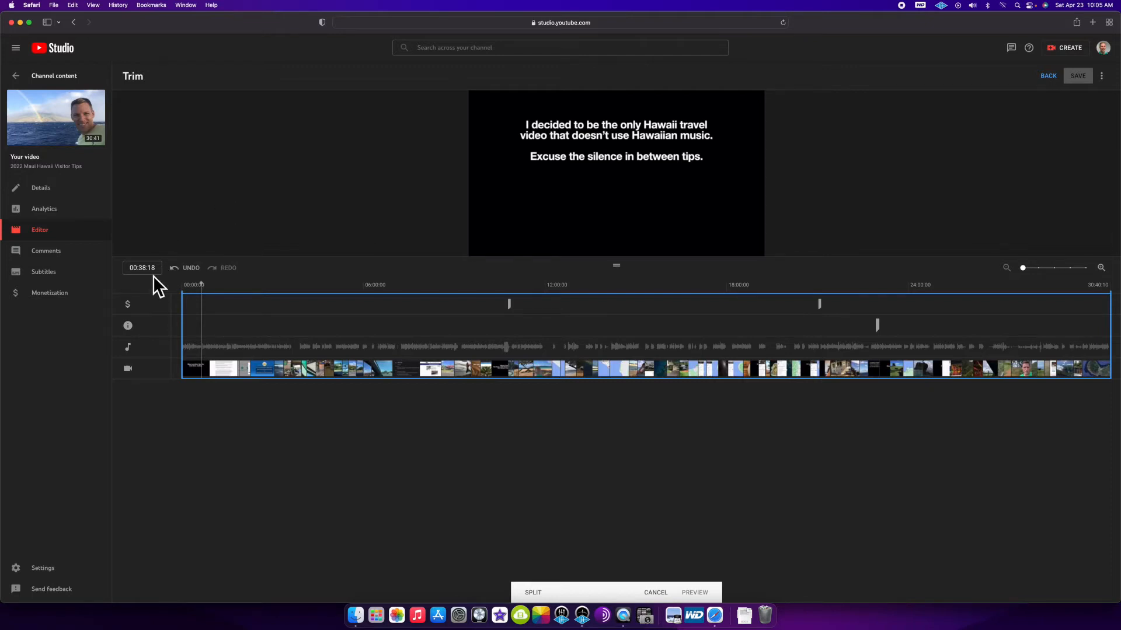
mouse_move(594, 598)
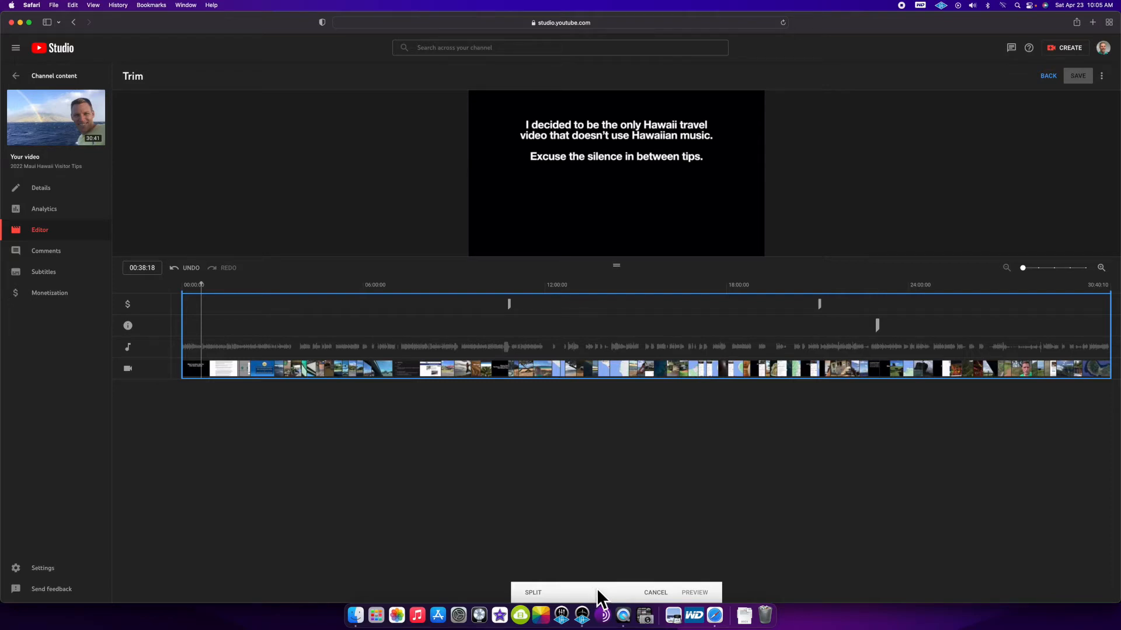
mouse_move(595, 598)
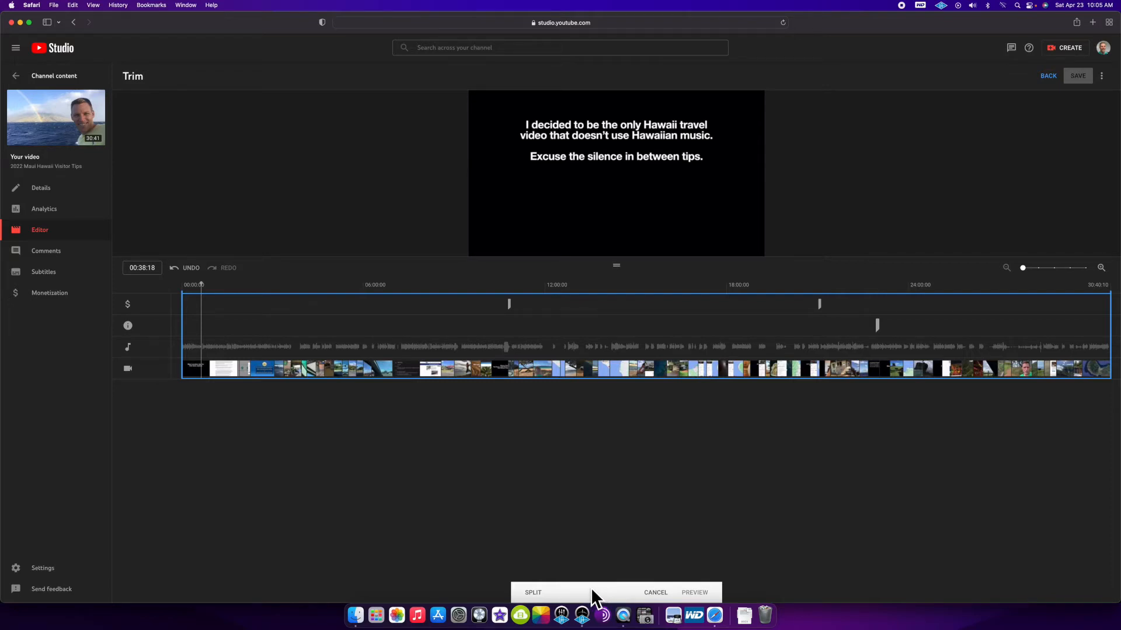
Split at 0:38 and stretch the removed section right to 2:56, where Arriving on Maui begins.
left_click(533, 593)
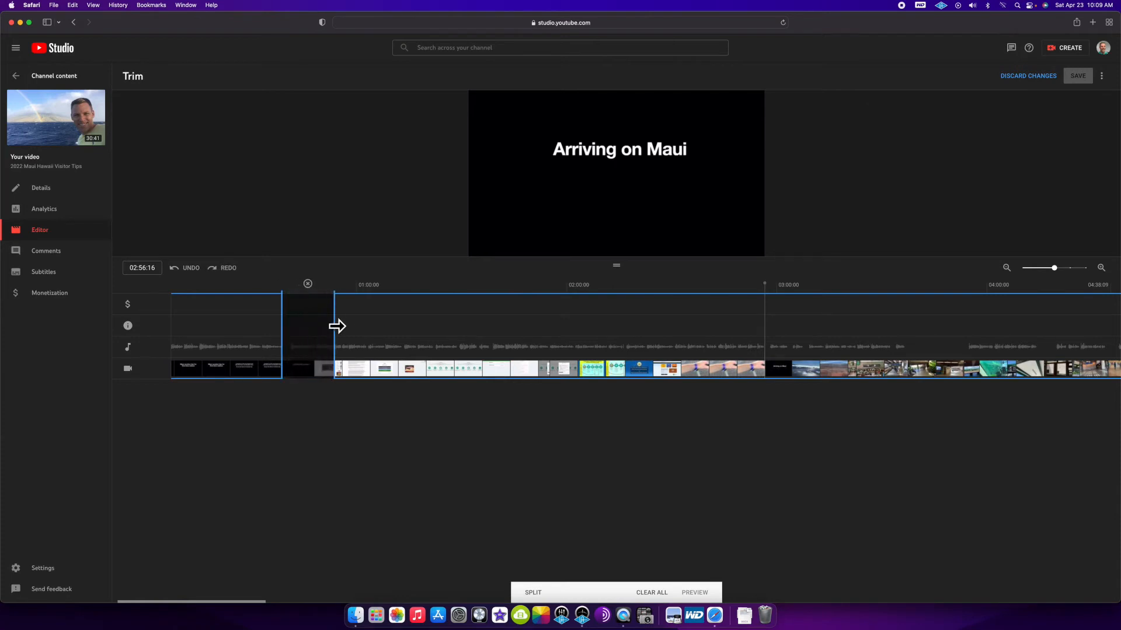
left_click_drag(334, 327, 483, 329)
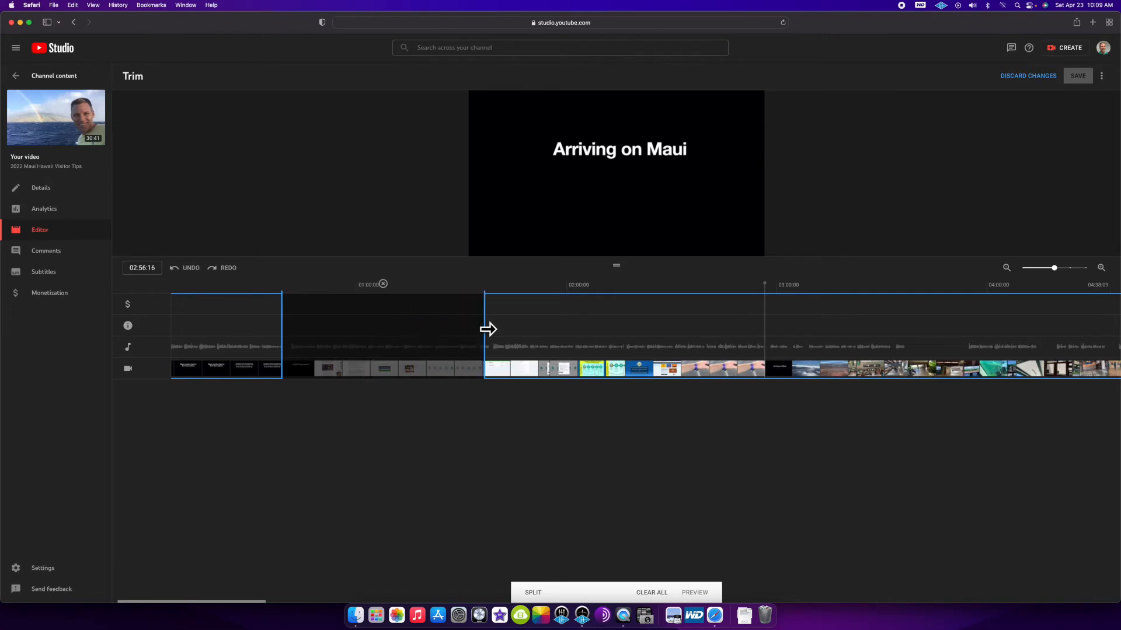
left_click_drag(485, 329, 764, 329)
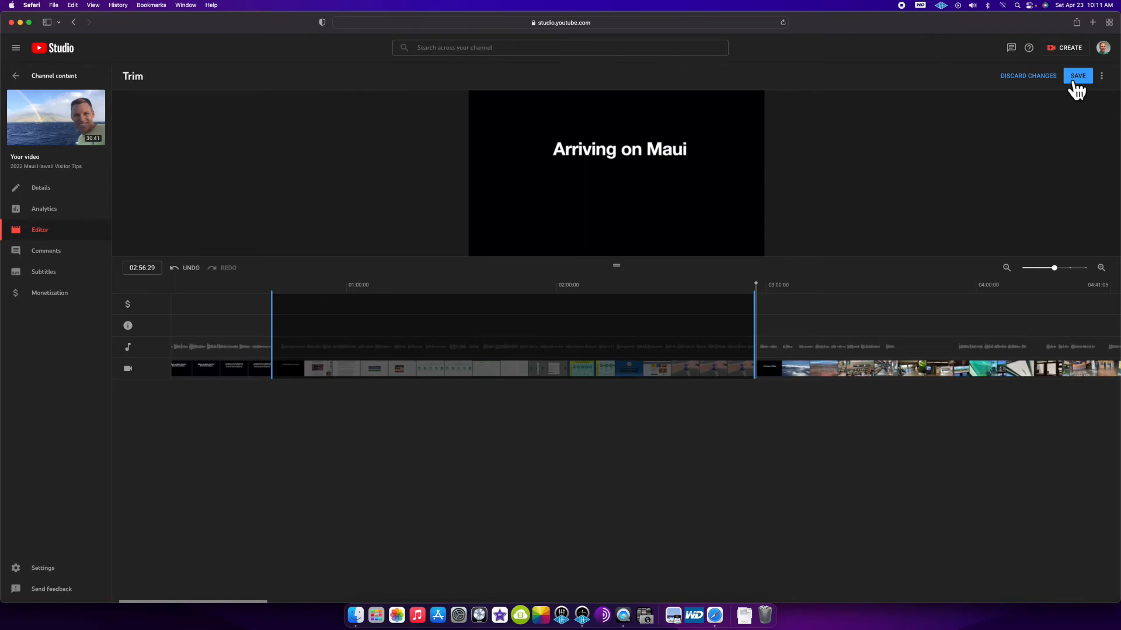
Save the trim and confirm in the Save changes? dialog, removing 0:38 to 2:56.
left_click(1081, 74)
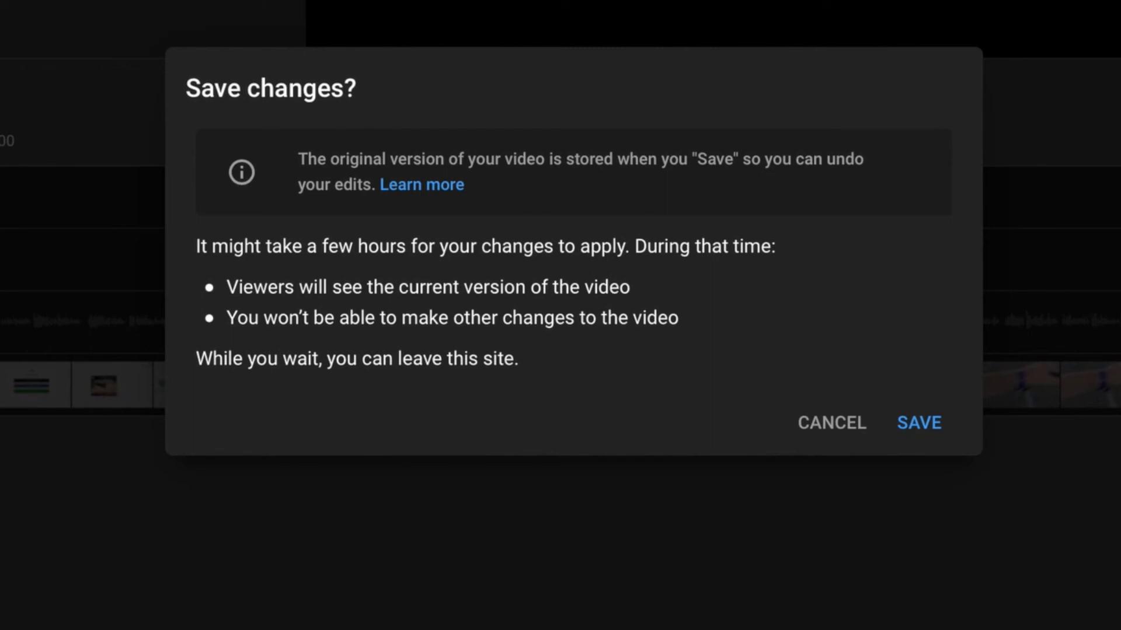
left_click(918, 422)
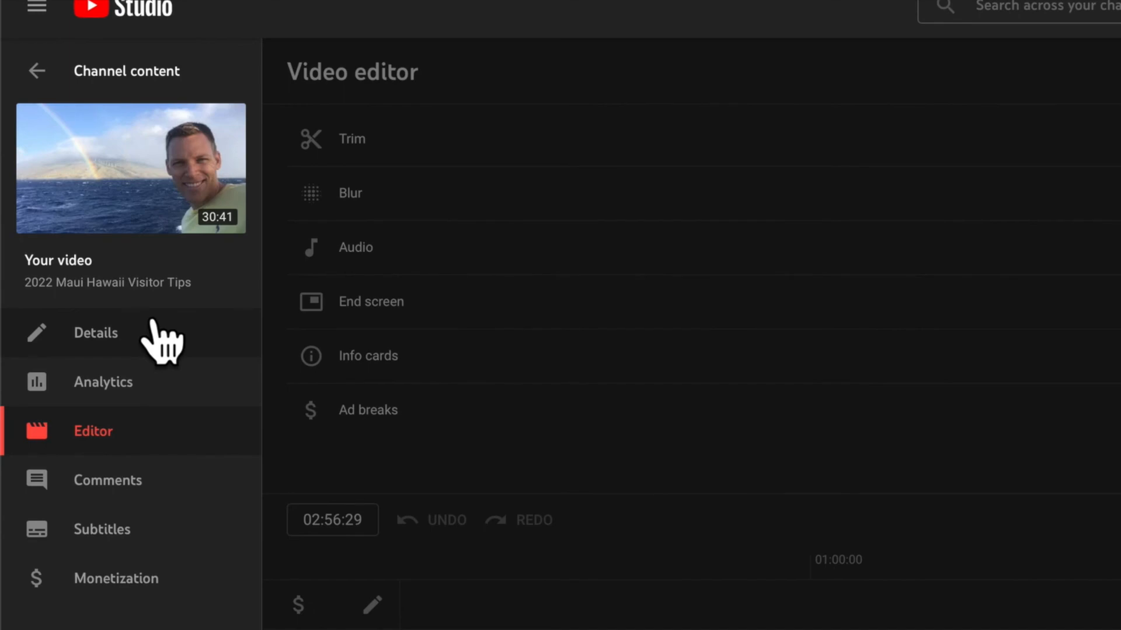
Return to the video's Details page showing the description timestamp list.
left_click(96, 332)
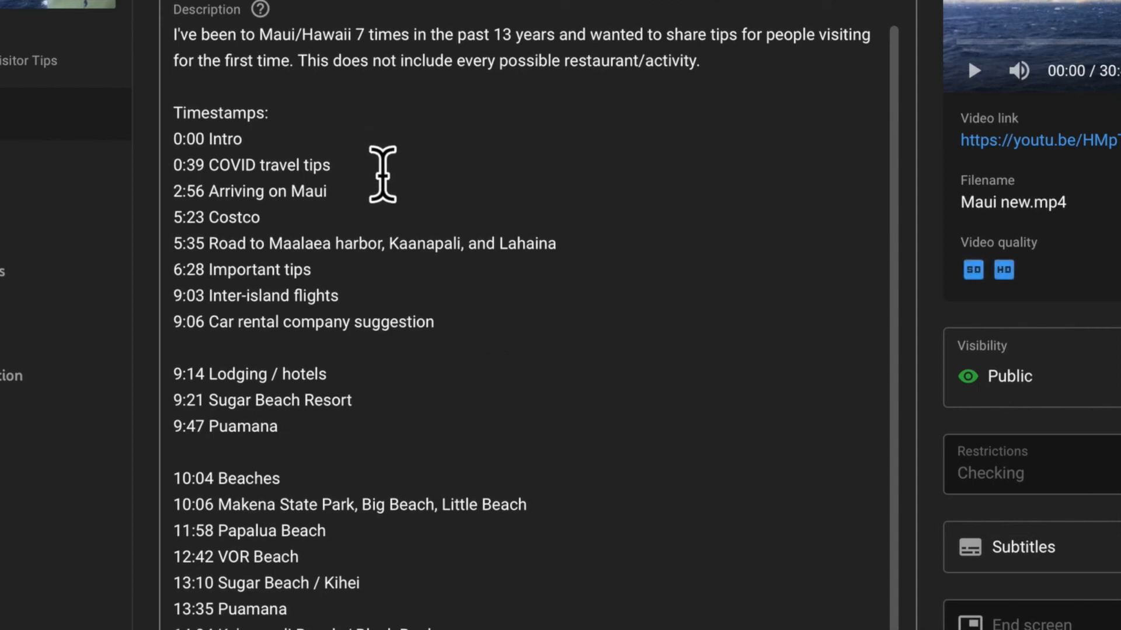
mouse_move(383, 192)
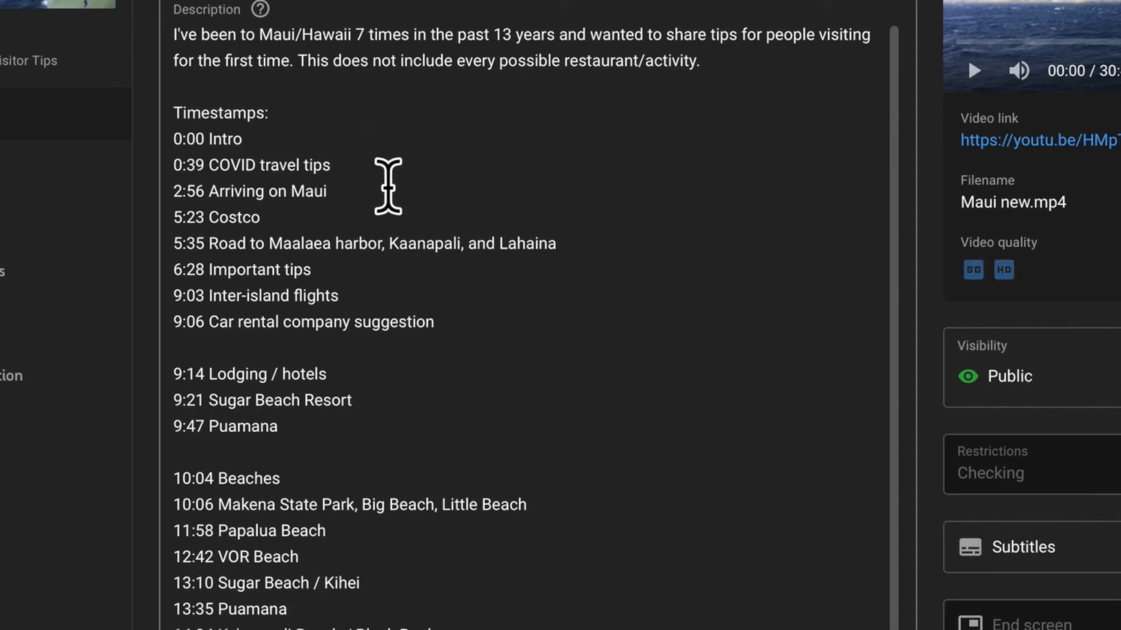
mouse_move(349, 252)
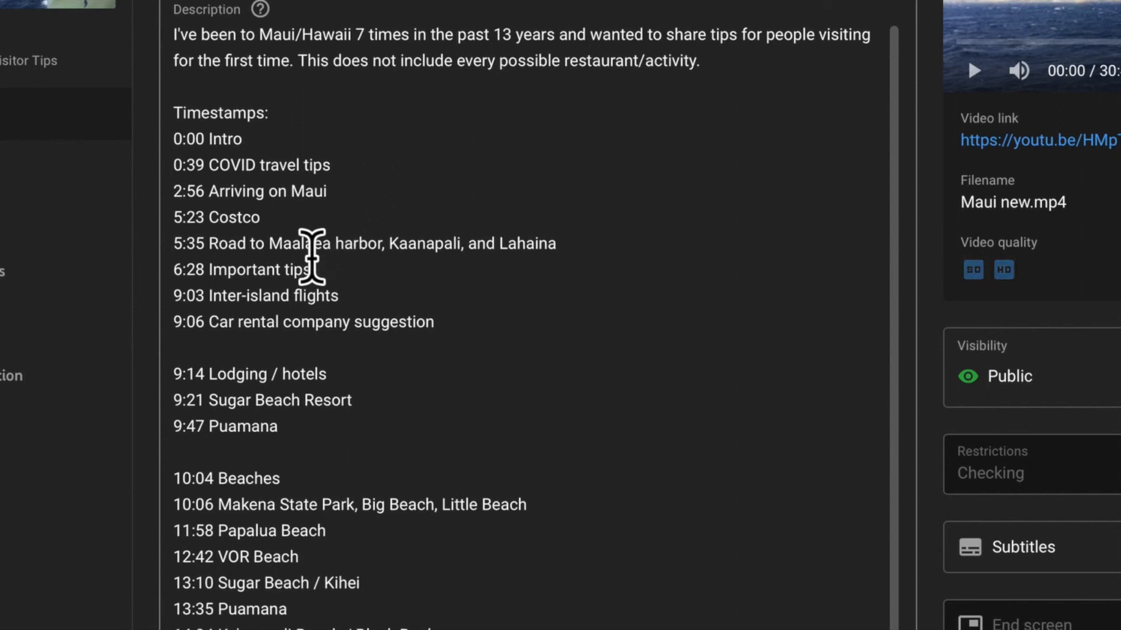
mouse_move(535, 215)
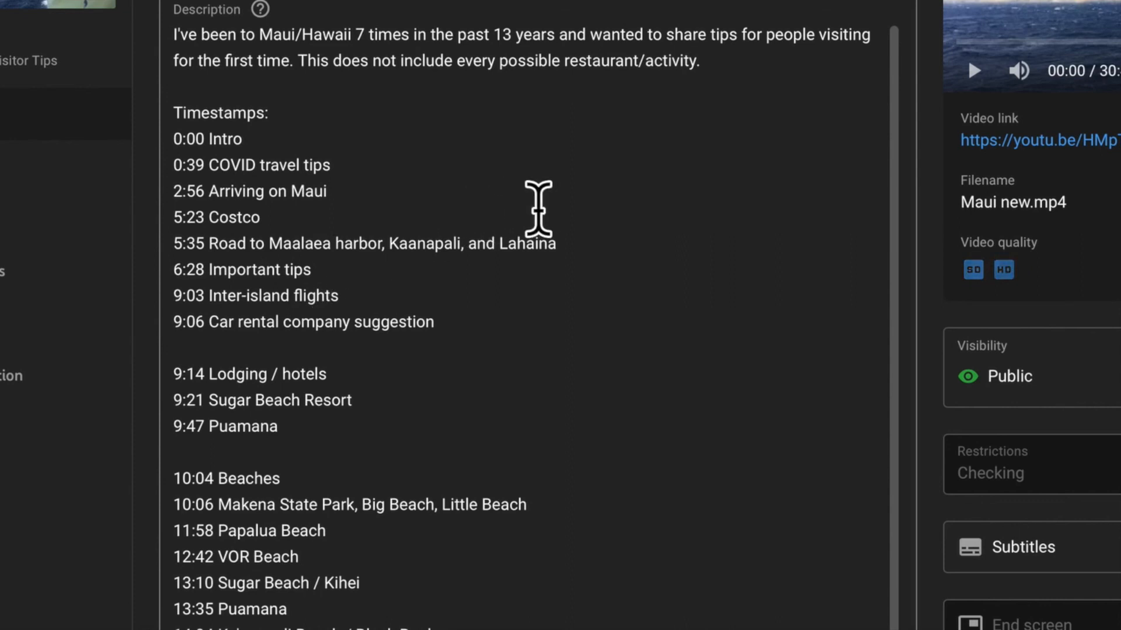
mouse_move(467, 420)
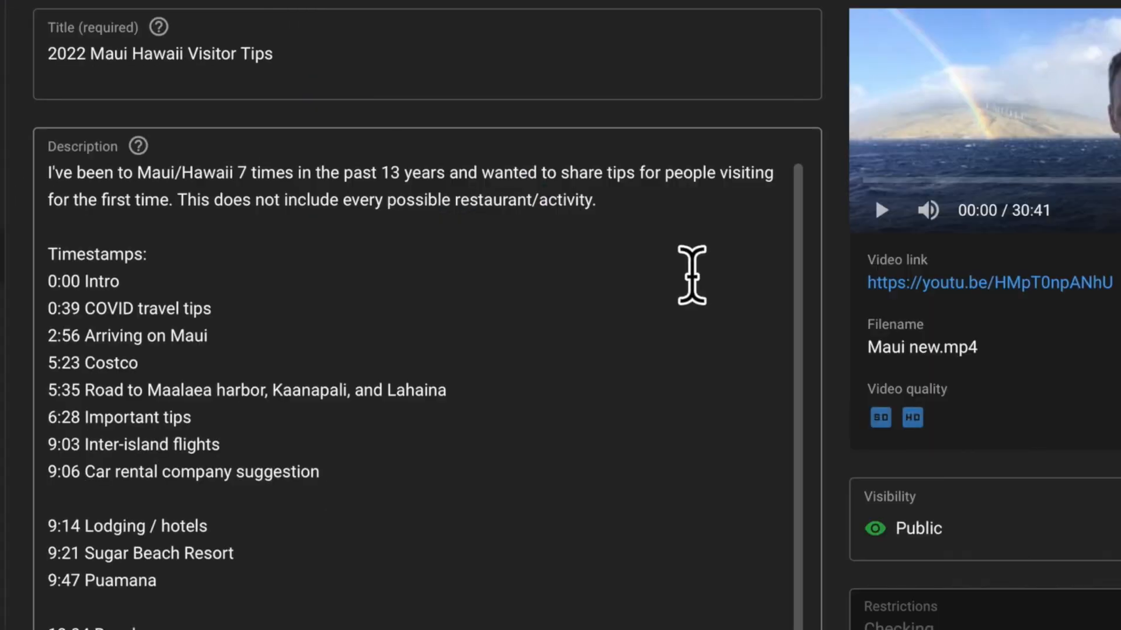
mouse_move(691, 329)
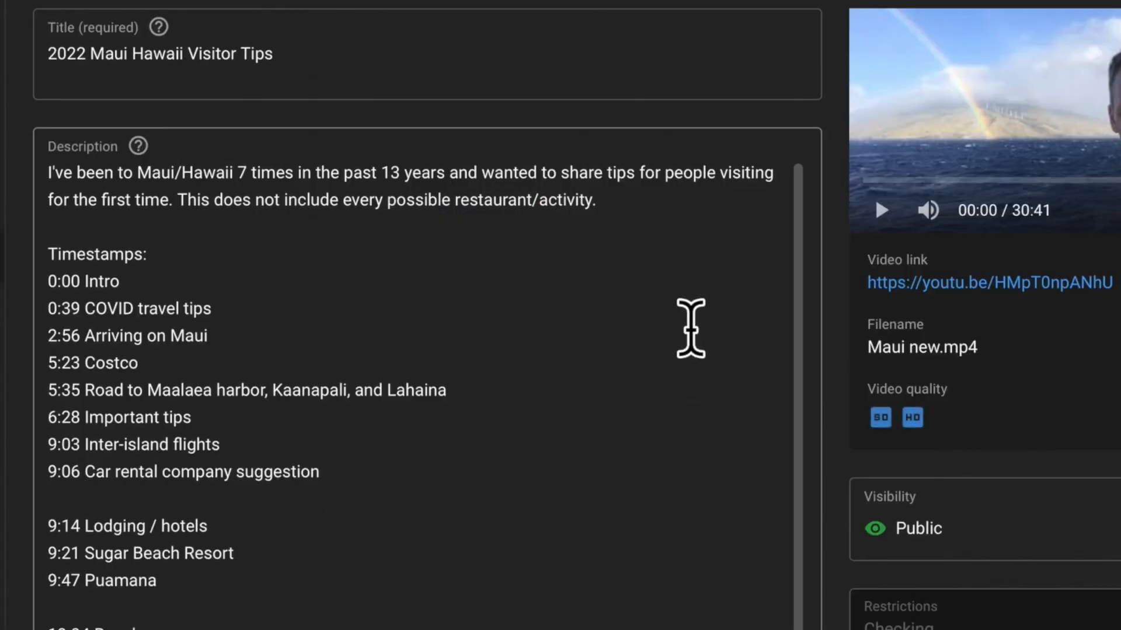